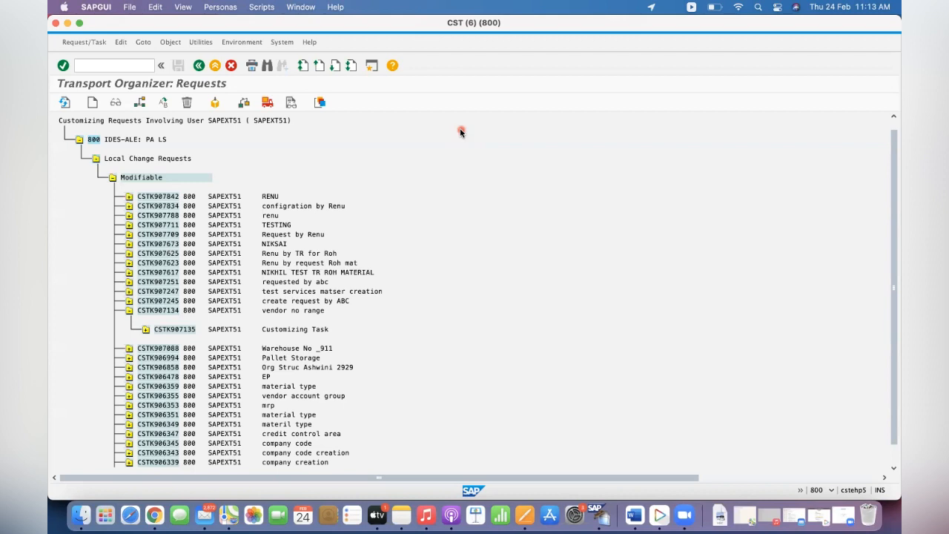
mouse_move(190, 196)
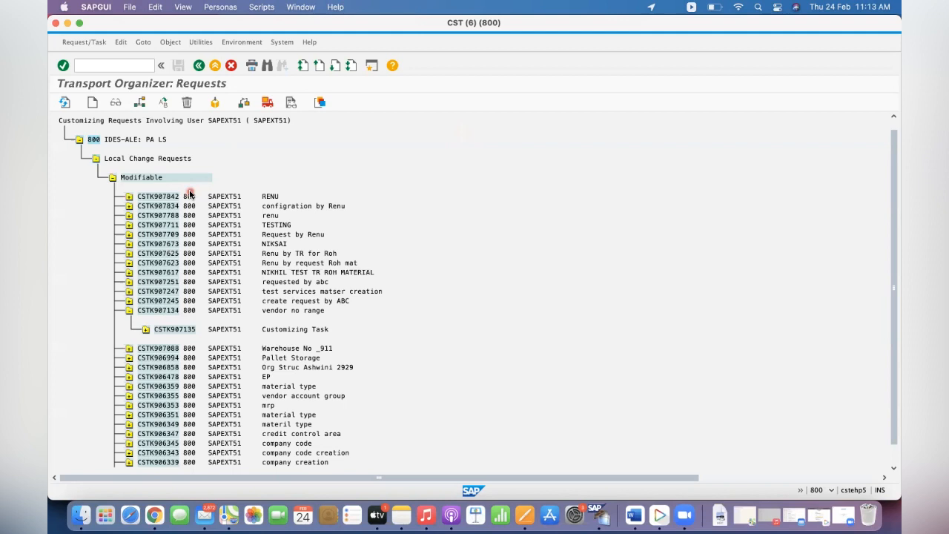
mouse_move(162, 319)
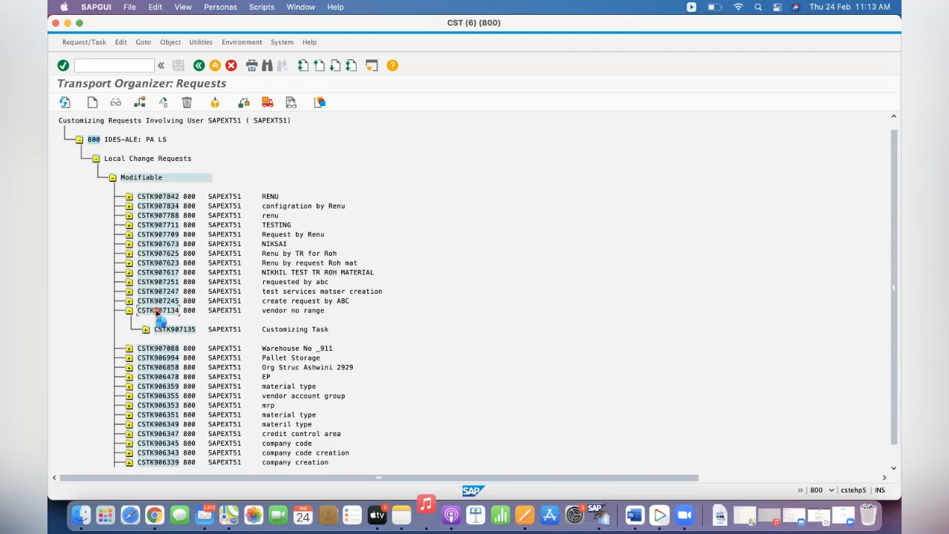
- Open customizing request CSTK907134 (vendor no range) from the Transport Organizer list
double_click(157, 310)
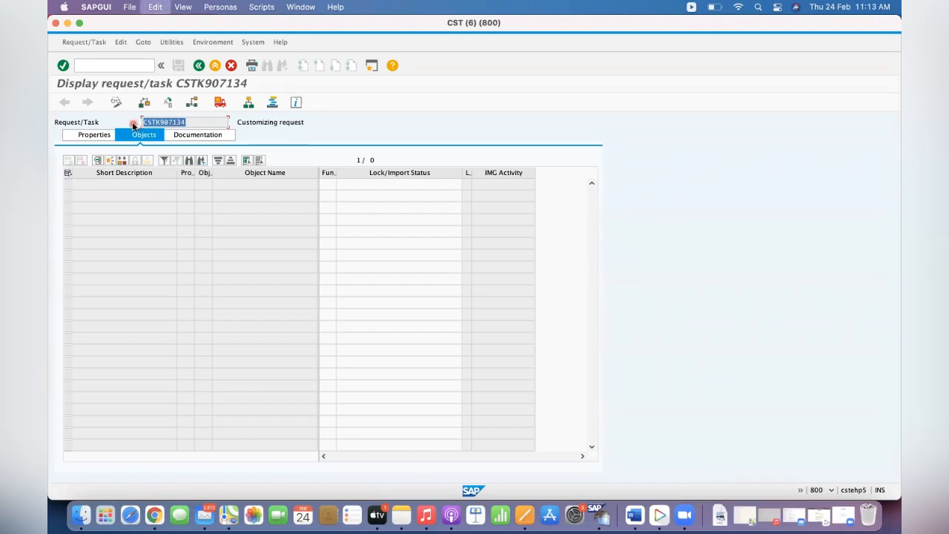
text(/NSE)
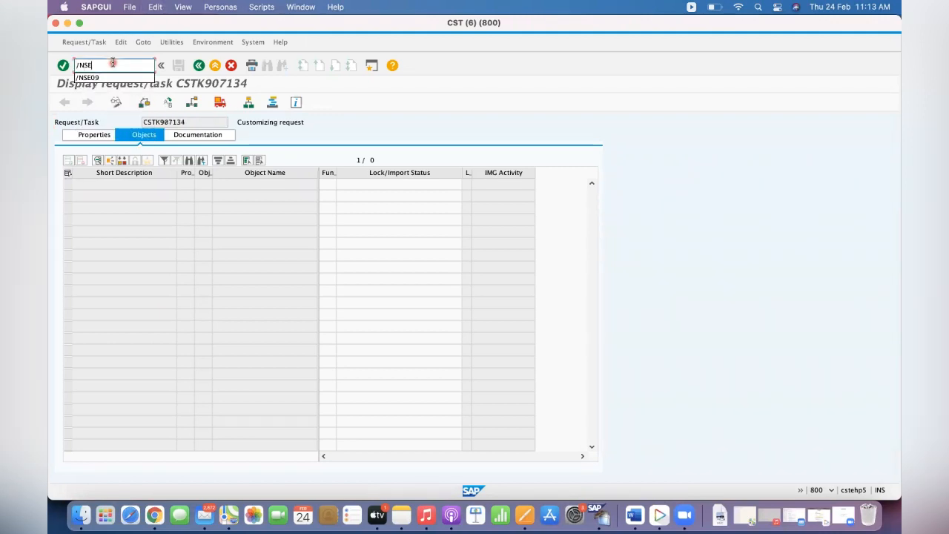
- Display request CSTK907134 in SE09 and expand task CSTK907135 to list its four objects
key(Enter)
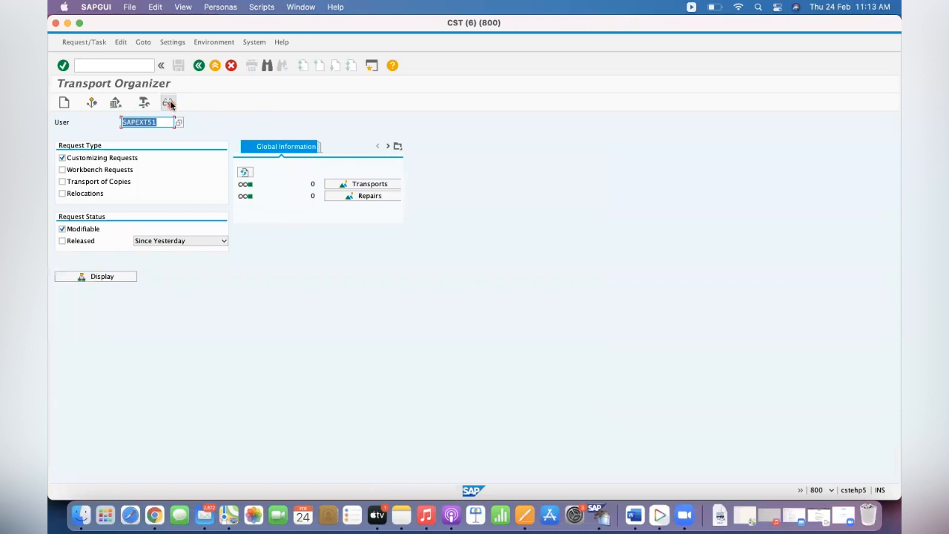
click(170, 102)
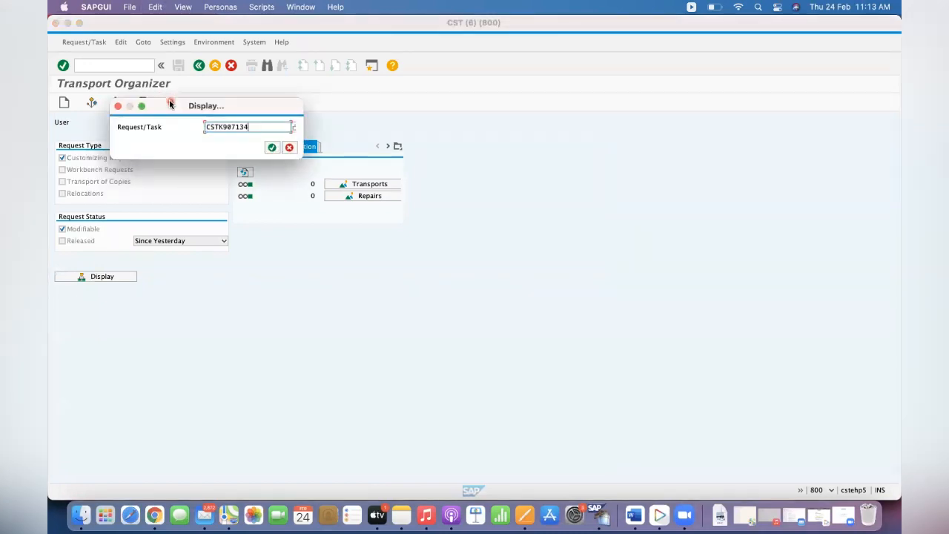
click(271, 147)
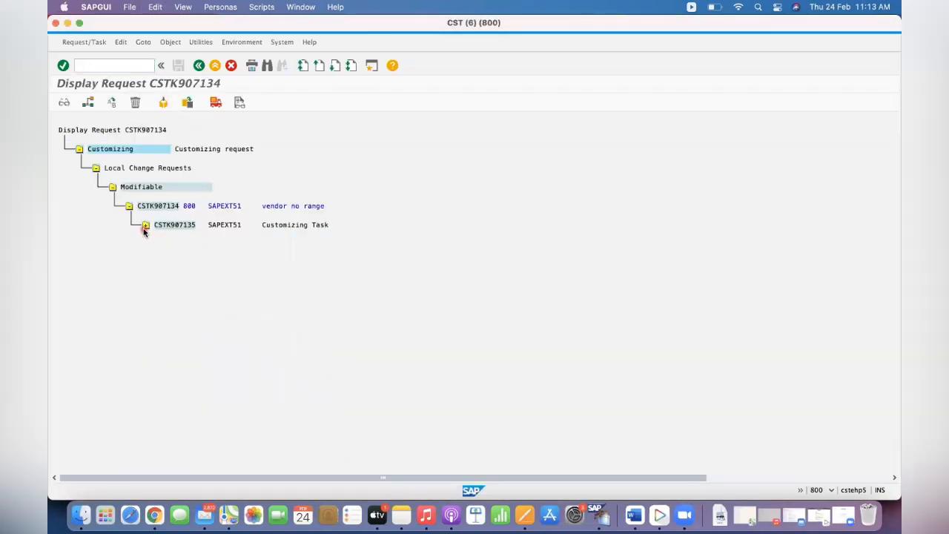
click(145, 225)
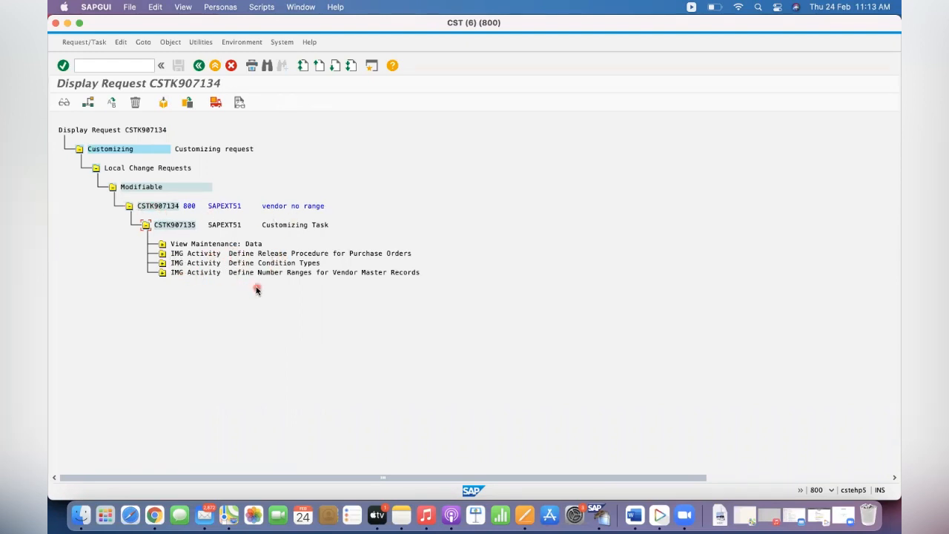
mouse_move(252, 260)
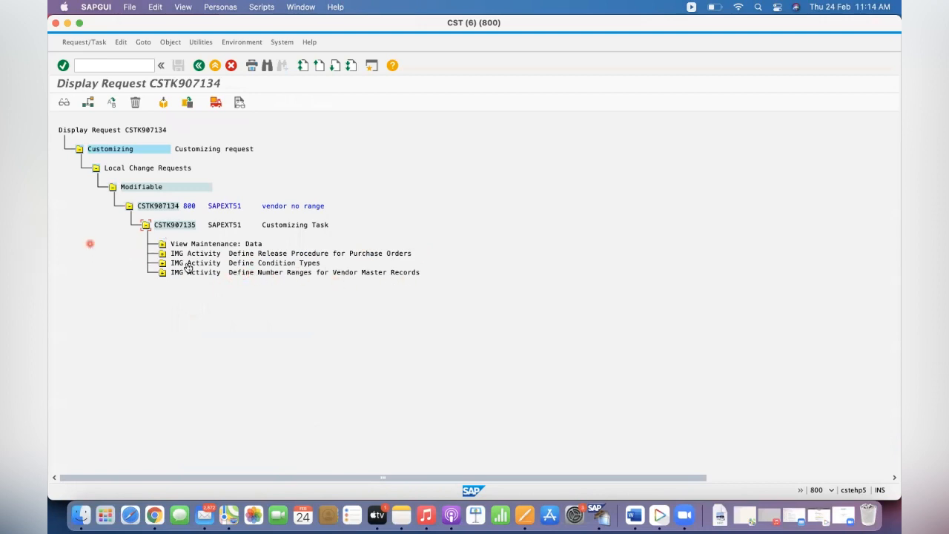
mouse_move(260, 270)
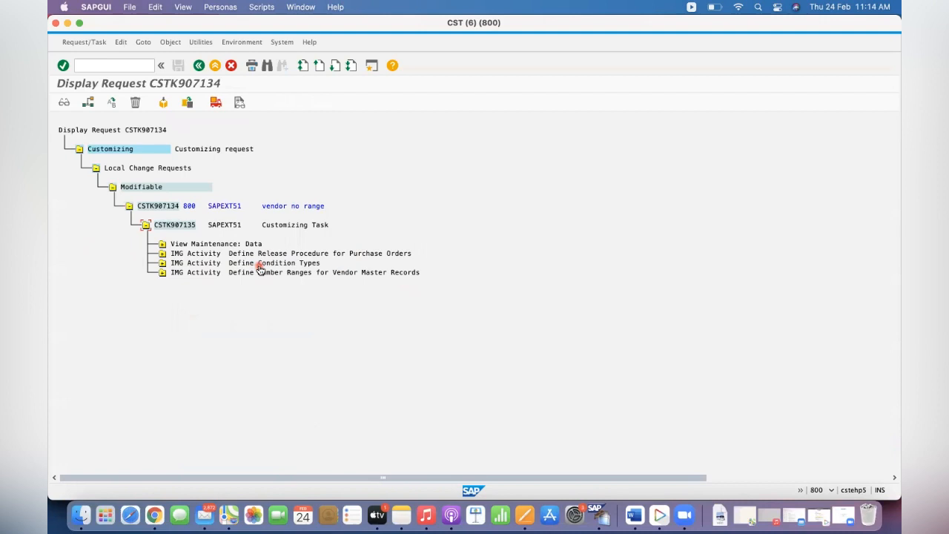
mouse_move(273, 279)
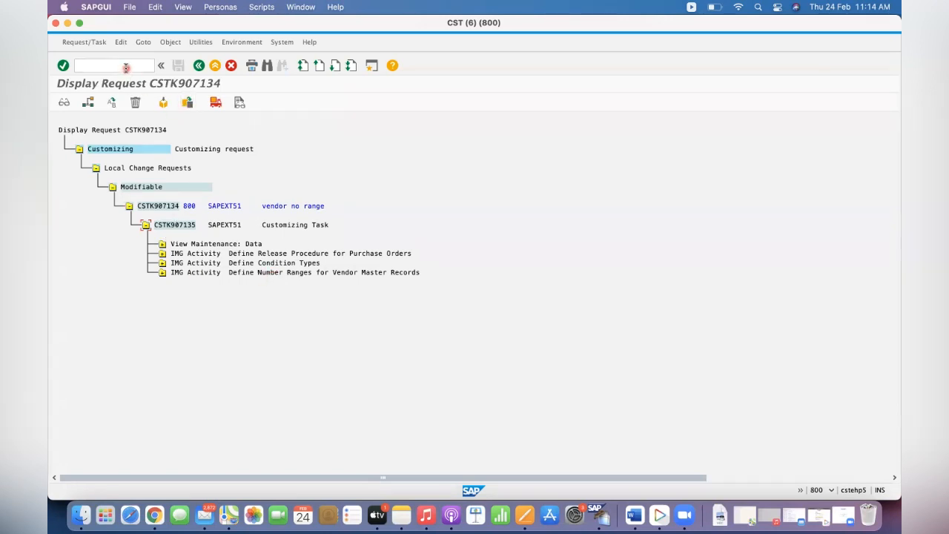
- After the max-sessions message, switch to the other SAP window and start SE09 there
text(/os)
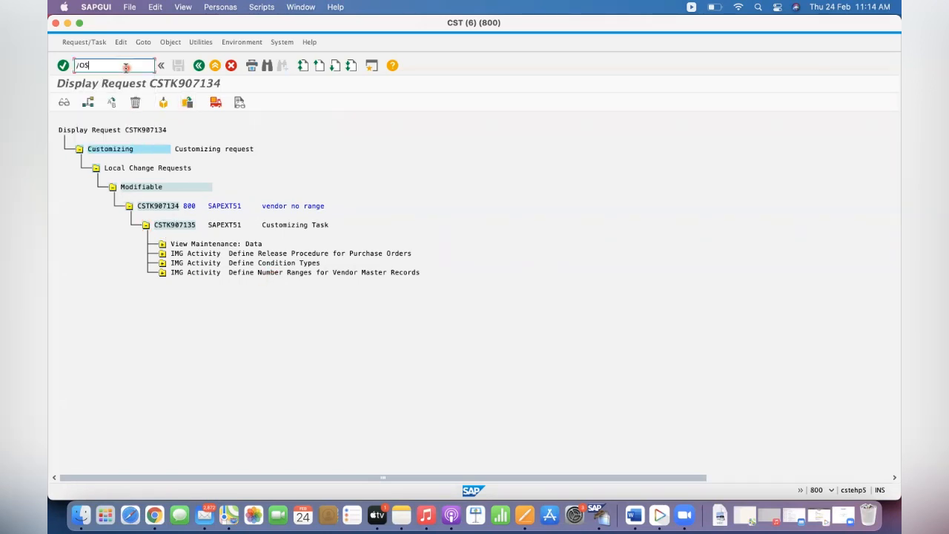
key(Enter)
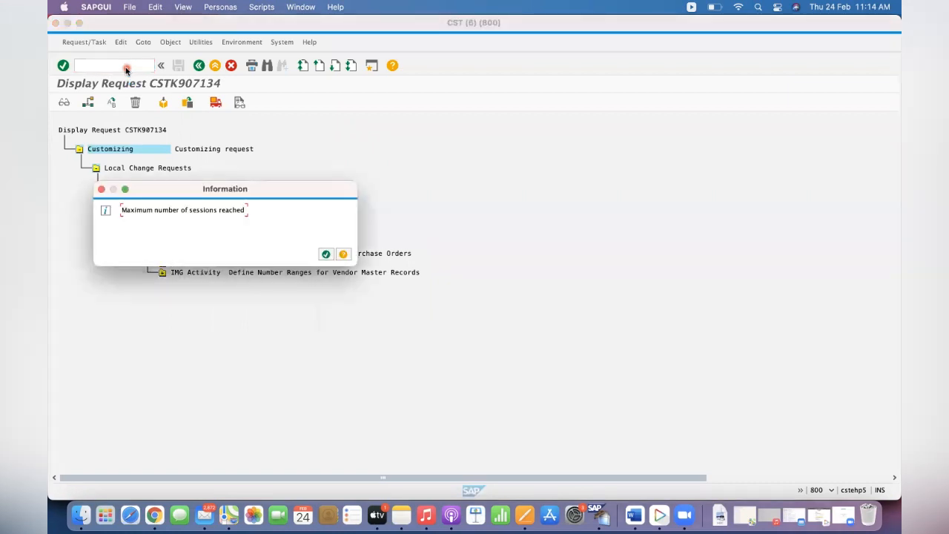
click(326, 254)
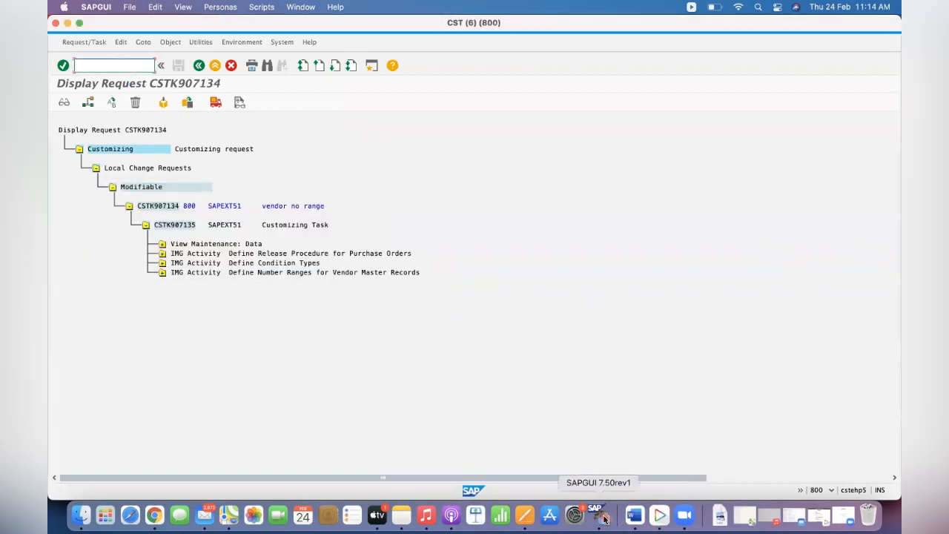
right_click(596, 513)
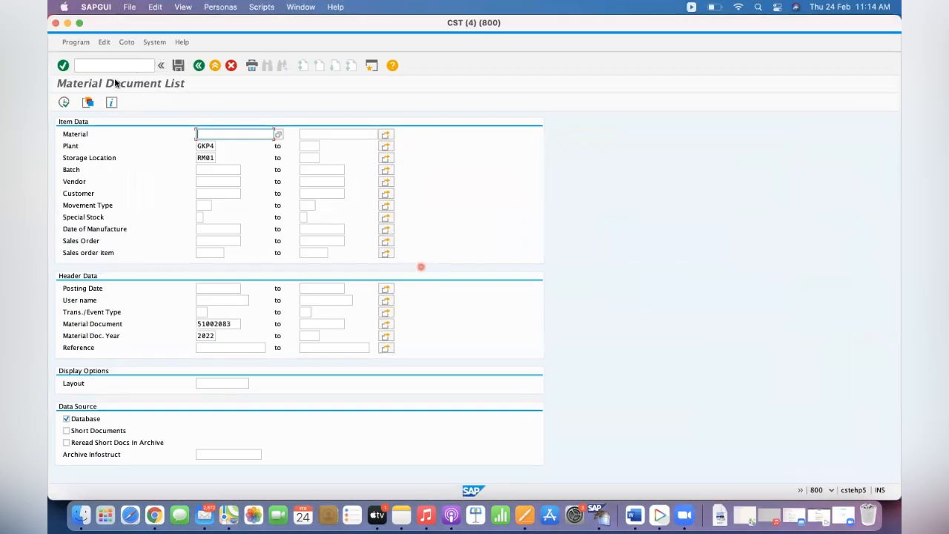
text(/NSE09)
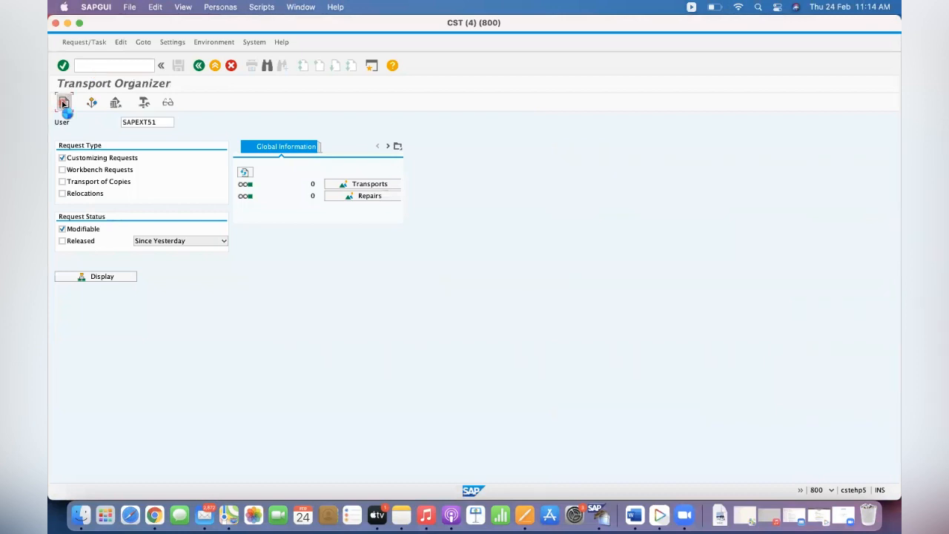
- Create customizing request 'GKCC: GP: Define Condition Types' with its own task
click(62, 101)
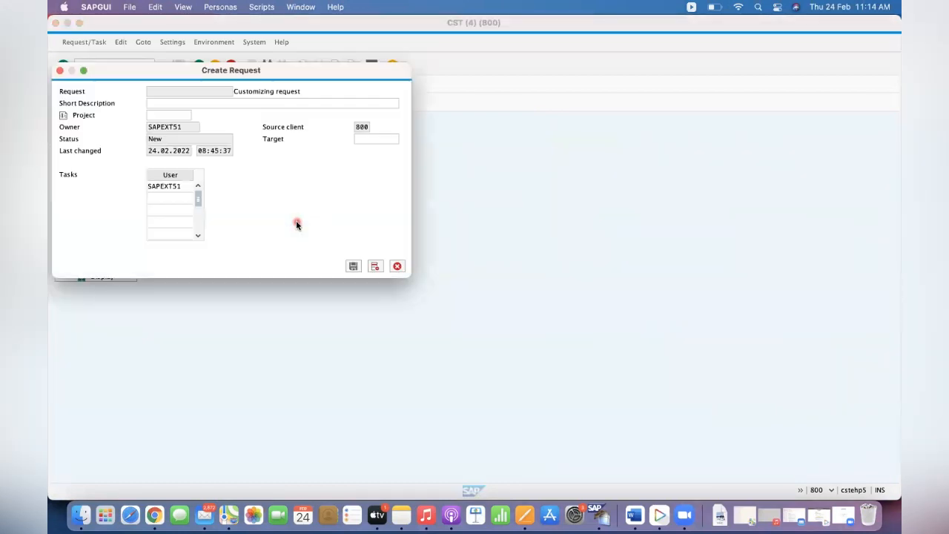
text(GKCC: P)
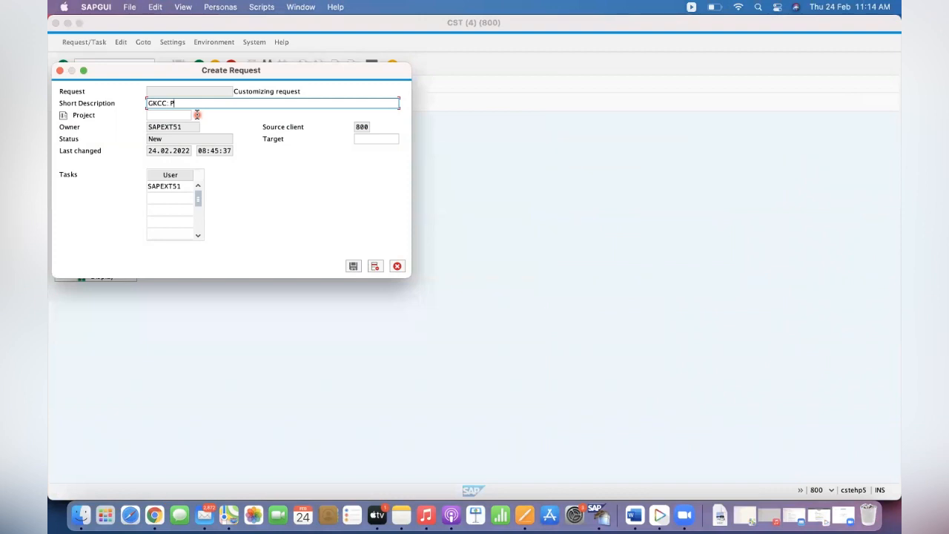
text(GP)
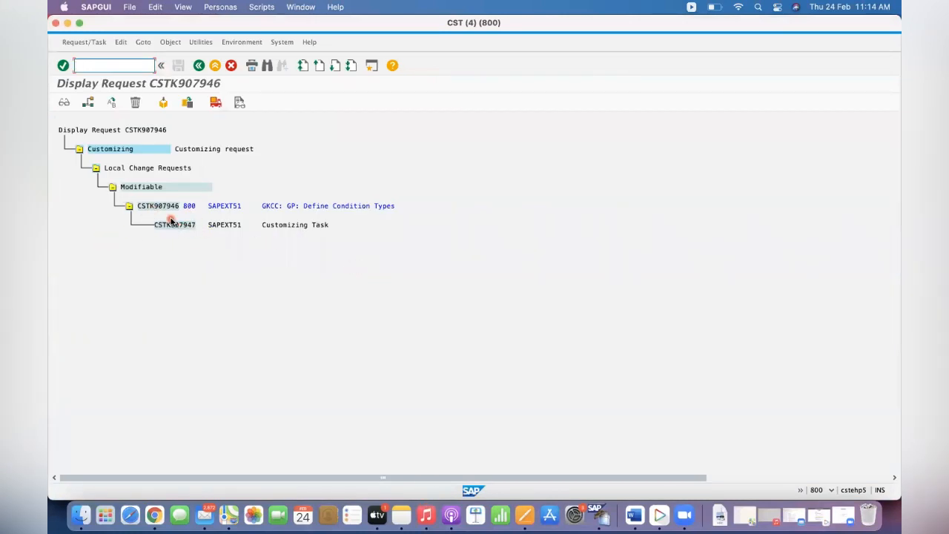
- Select the new request's customizing task CSTK907947 to include objects into it
click(175, 225)
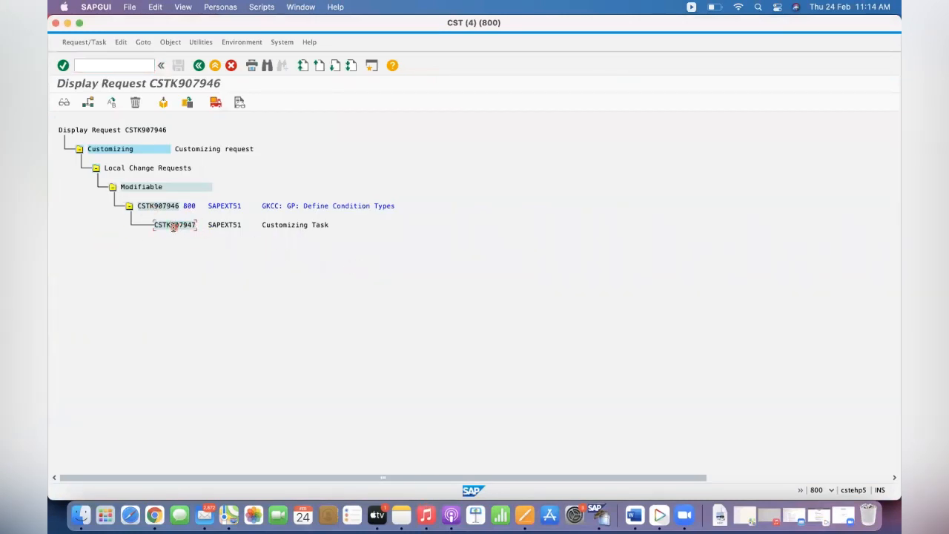
mouse_move(163, 103)
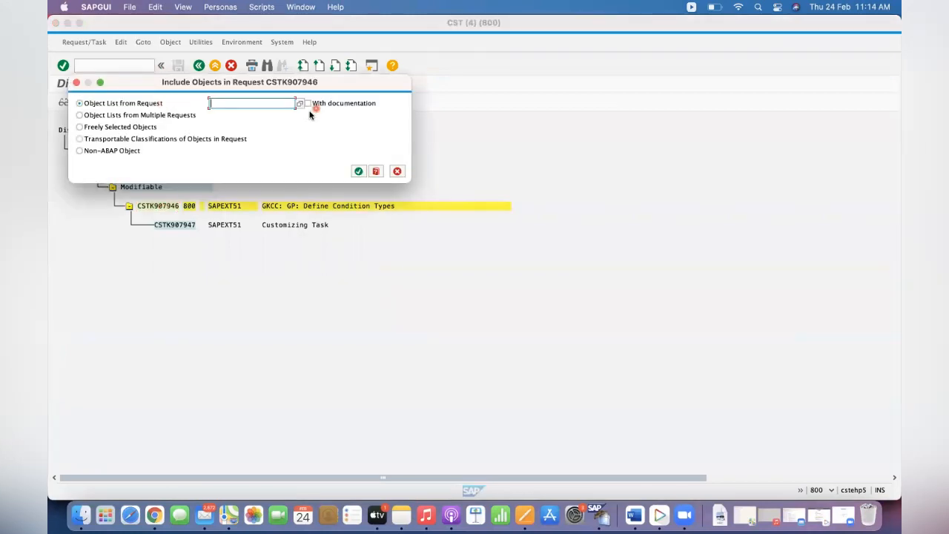
mouse_move(261, 104)
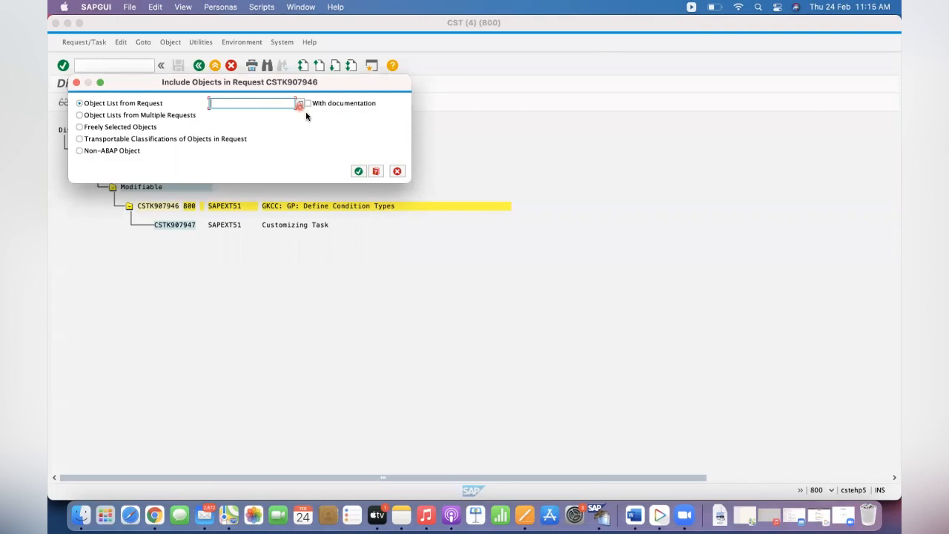
mouse_move(635, 513)
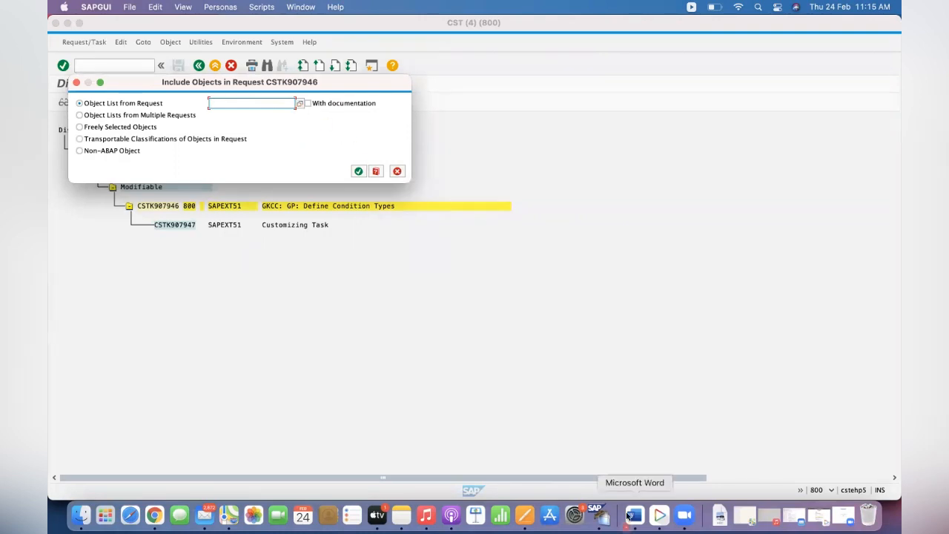
- Copy the object list from request CSTK907135 into new request CSTK907946
right_click(634, 513)
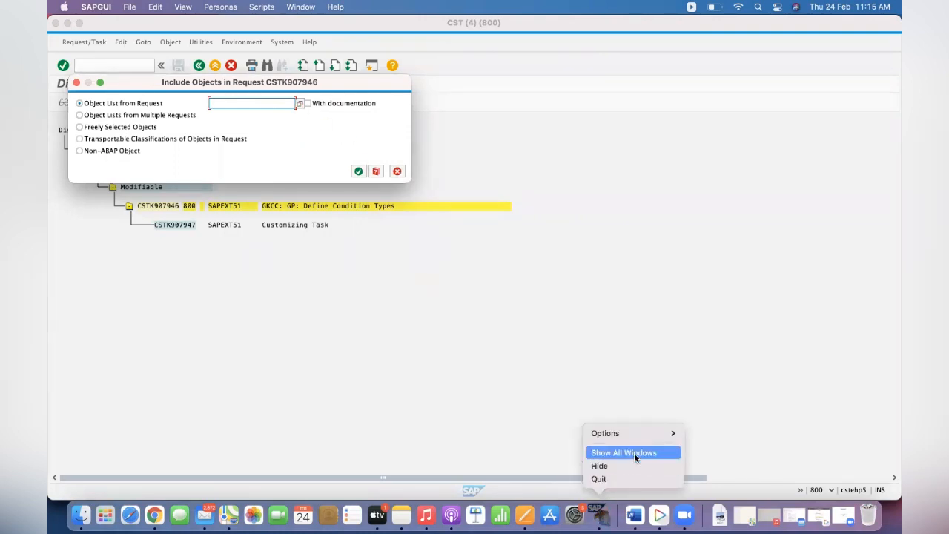
click(623, 453)
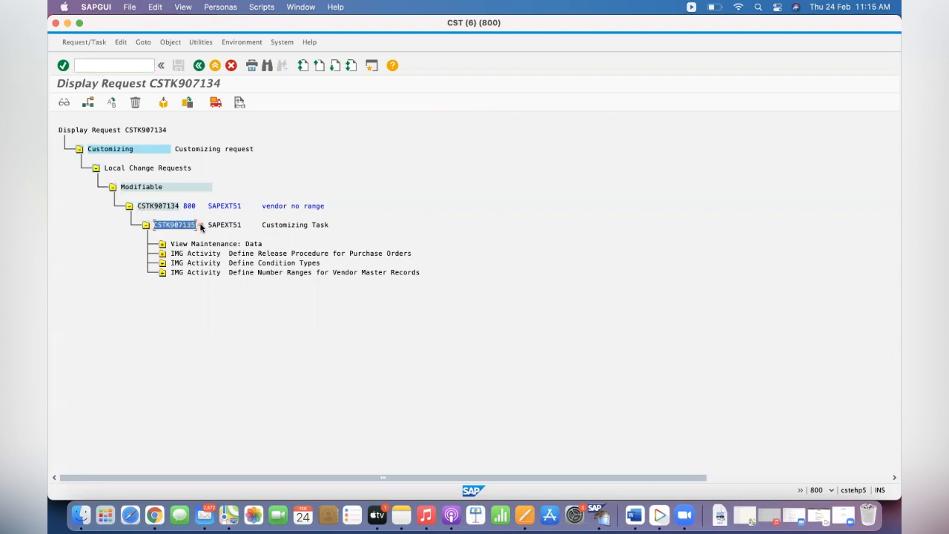
mouse_move(549, 513)
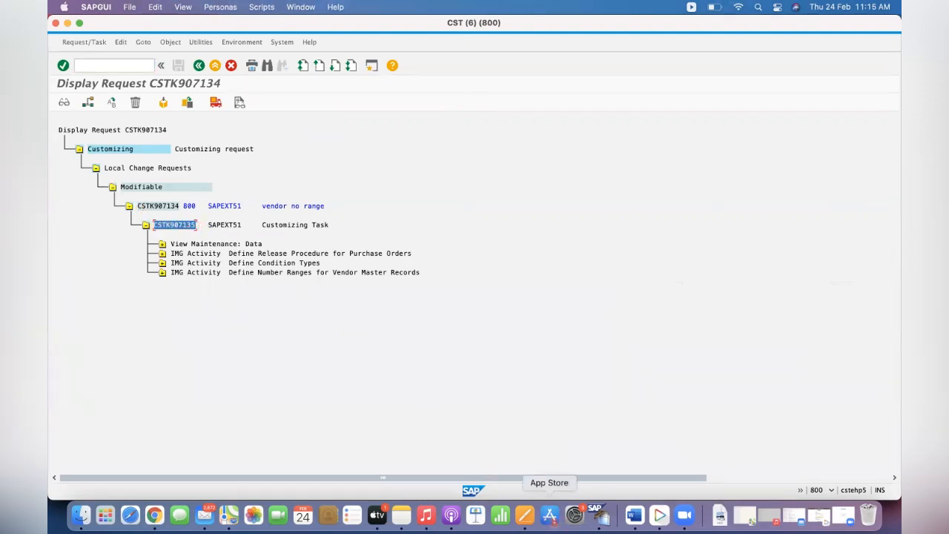
right_click(596, 513)
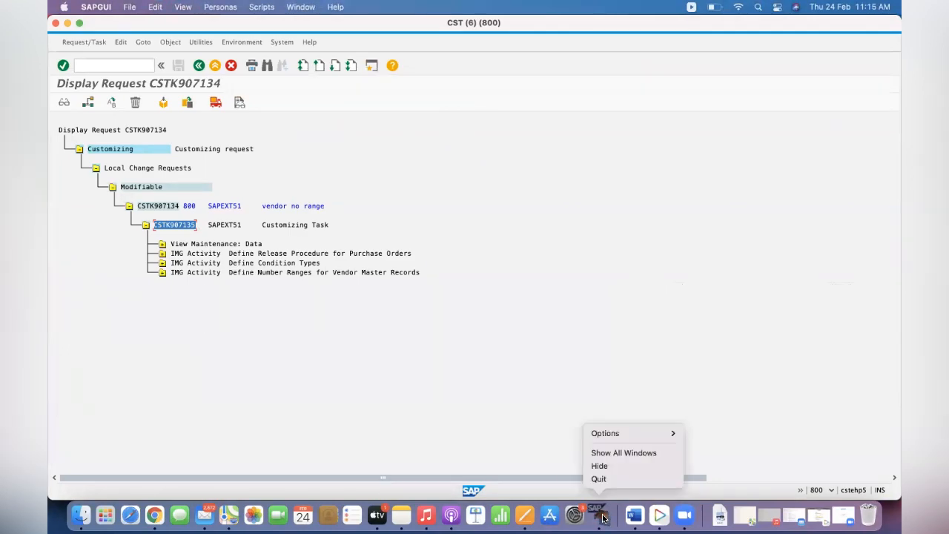
click(623, 452)
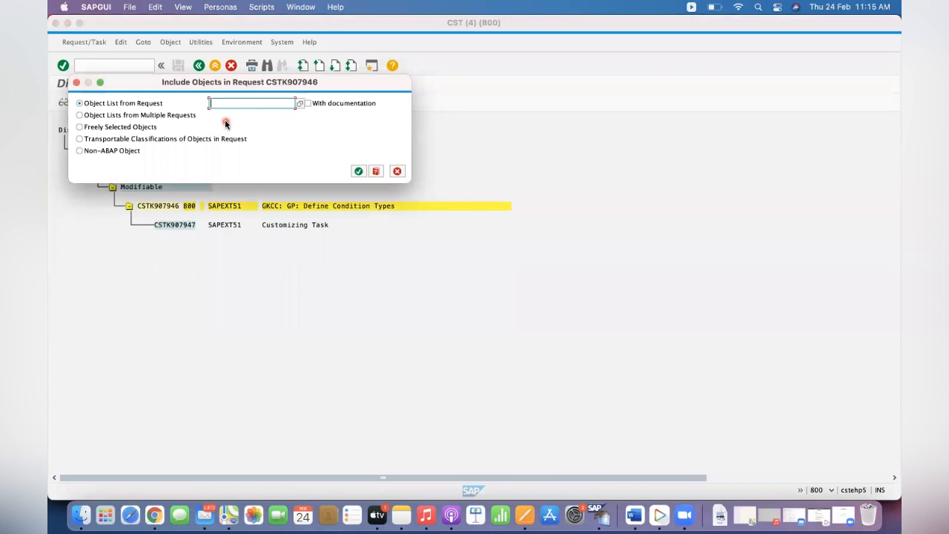
text(CSTK907135)
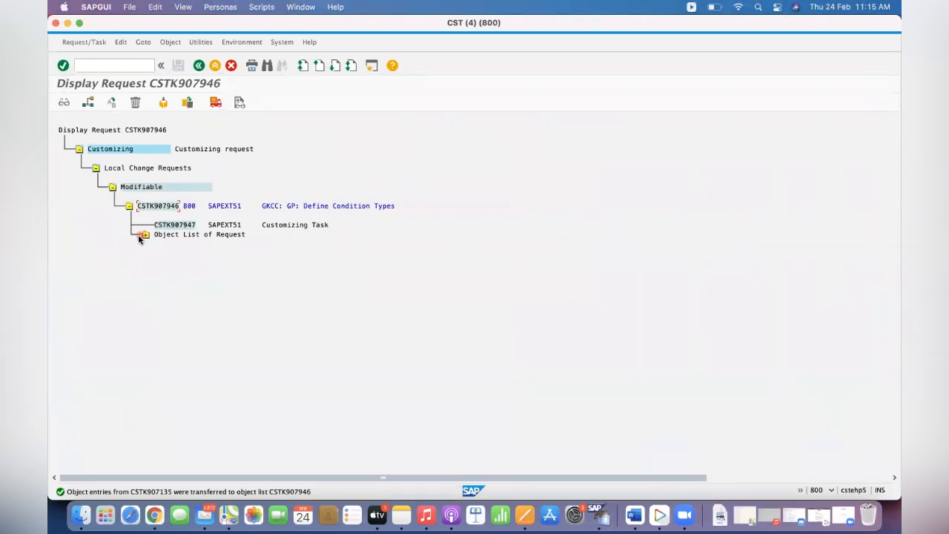
- Expand and open the nine-entry object list of request CSTK907946
click(144, 234)
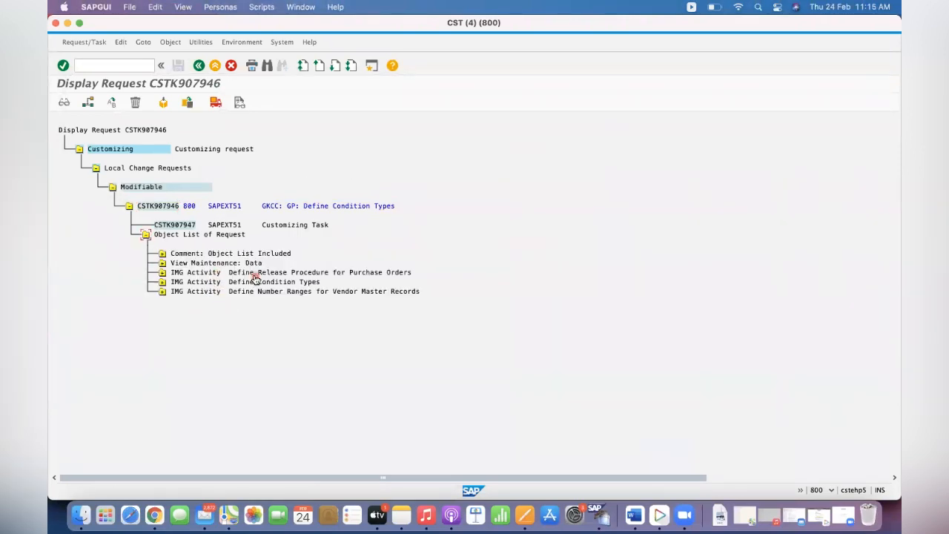
mouse_move(228, 311)
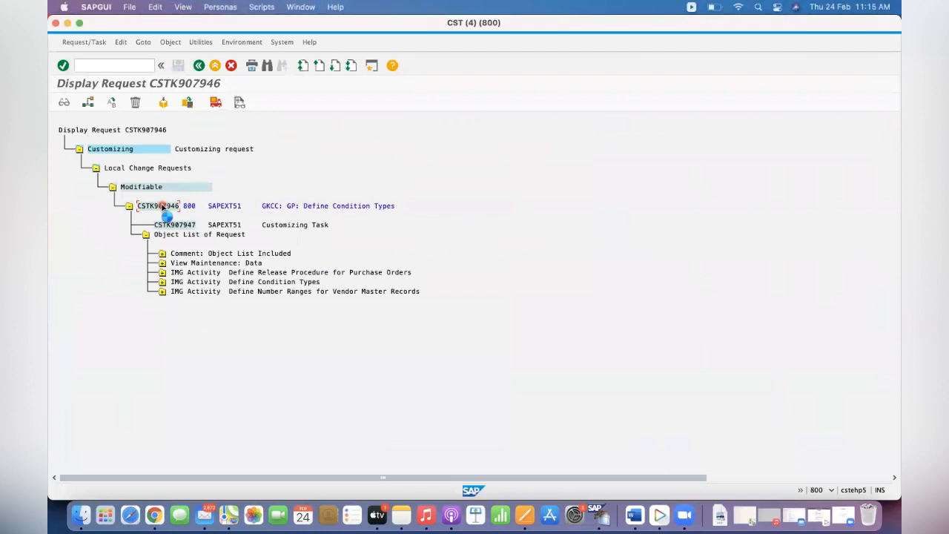
double_click(157, 205)
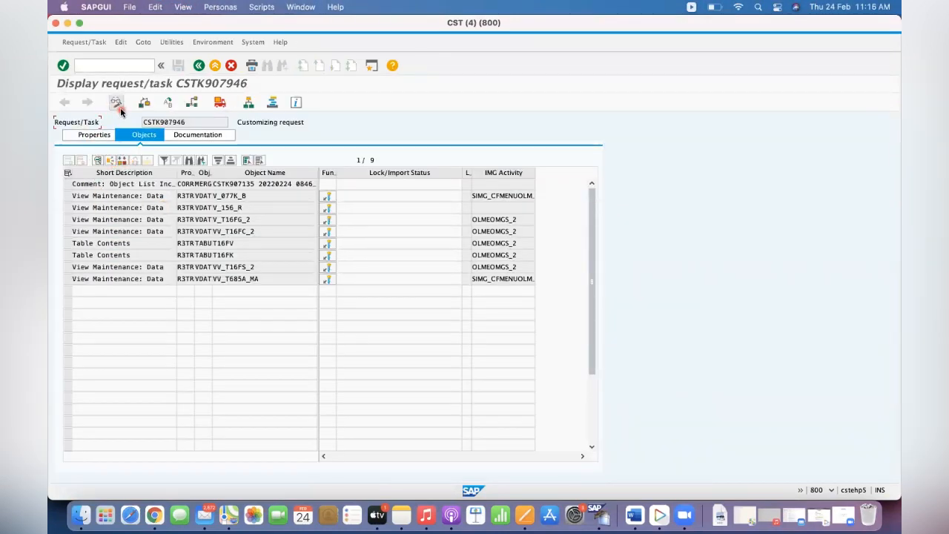
- Switch CSTK907946's object list to change mode and select all nine object rows
click(116, 103)
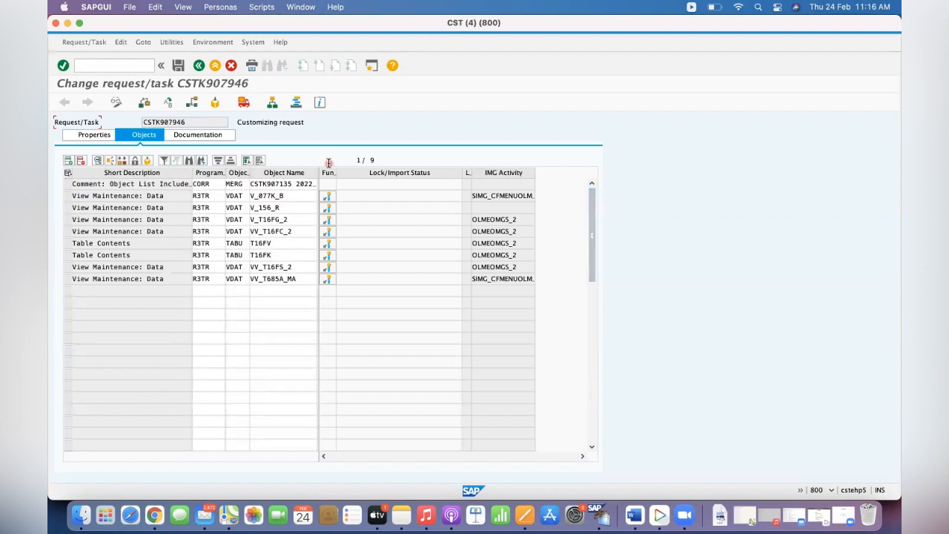
click(246, 160)
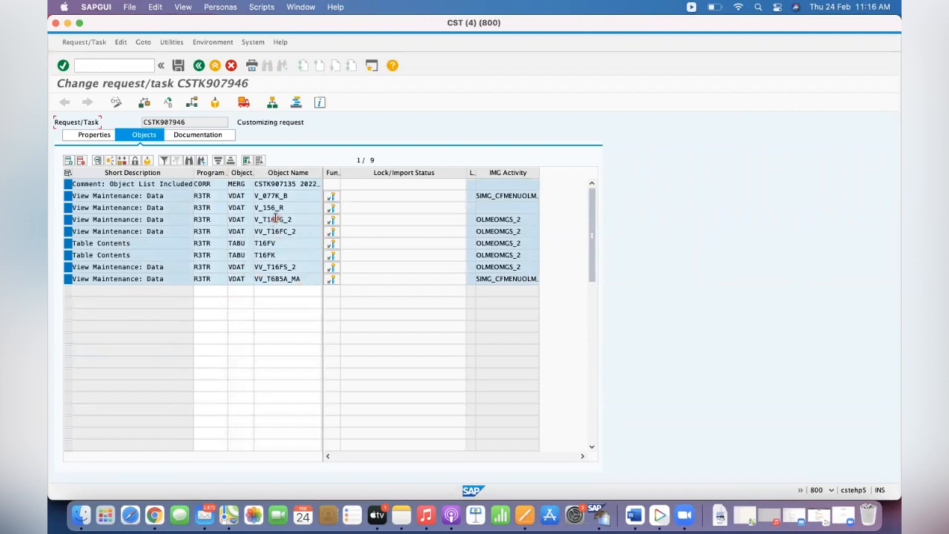
mouse_move(596, 513)
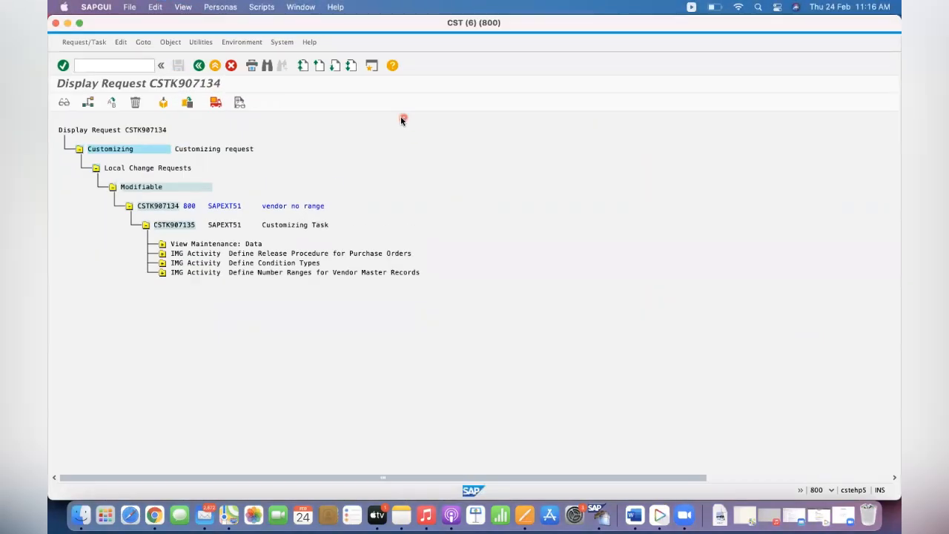
- Expand task CSTK907135's activities to reveal VV_T685A_MA under Define Condition Types
click(175, 226)
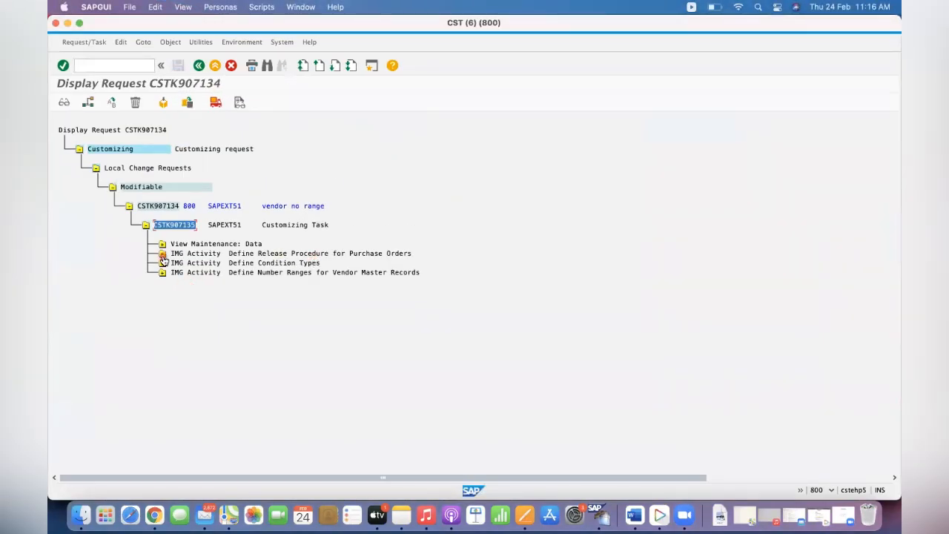
click(161, 252)
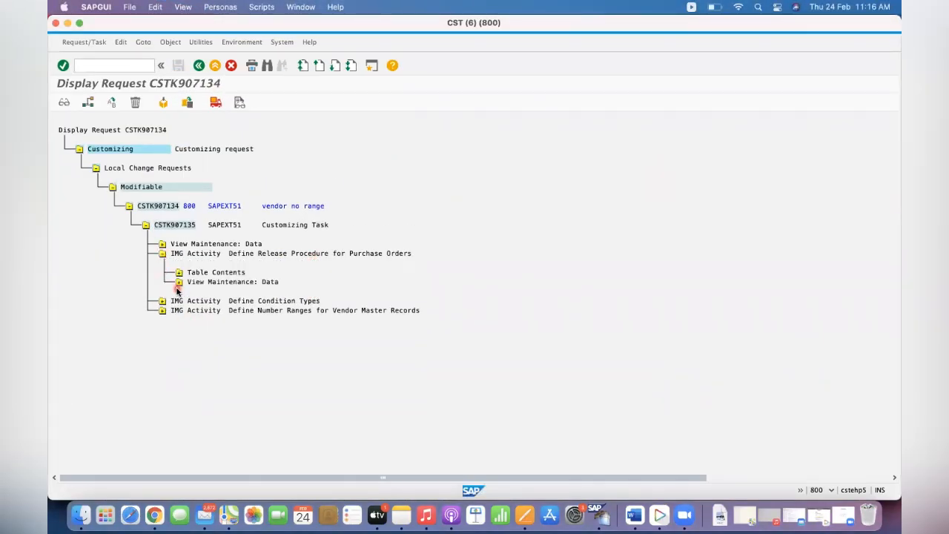
click(178, 282)
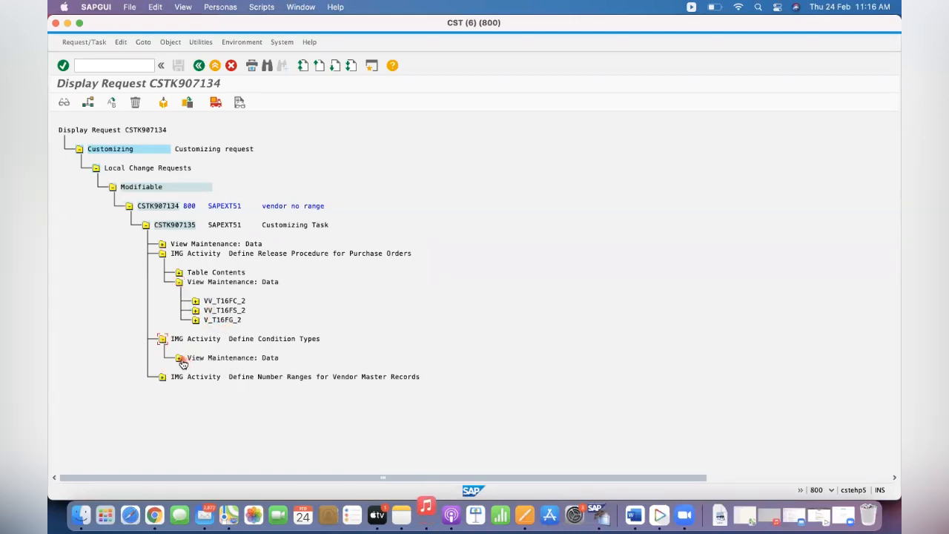
click(178, 358)
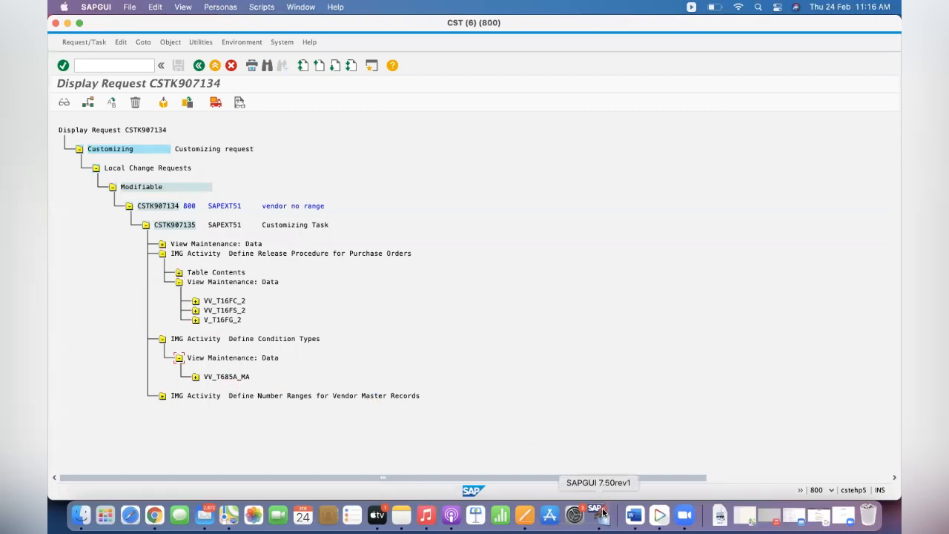
right_click(596, 511)
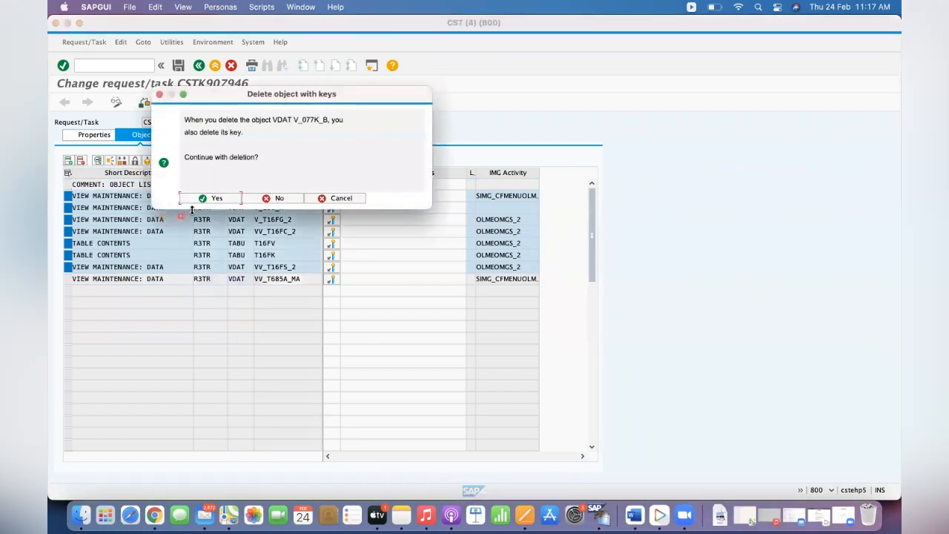
- Confirm deleting V_077K_B and T16FV, save the trimmed list and return to the overview
click(210, 199)
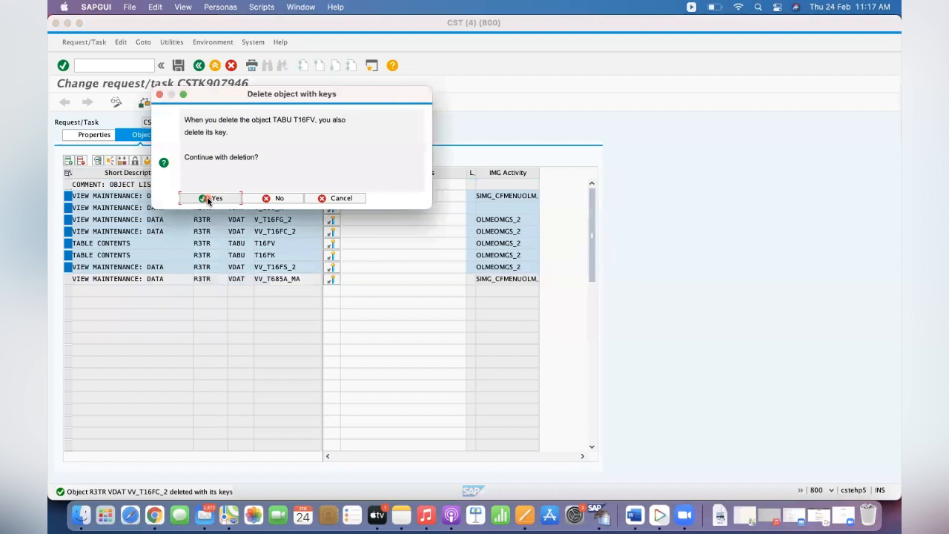
click(214, 198)
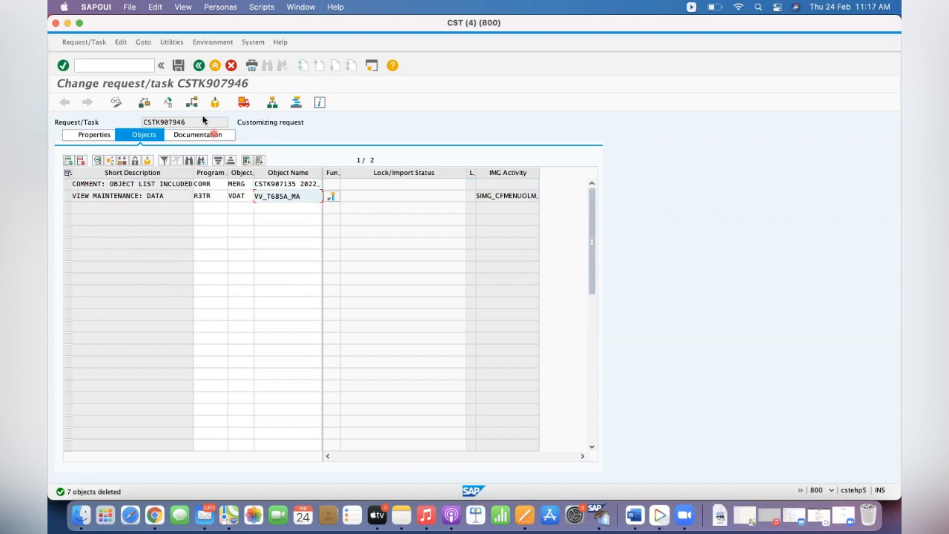
click(178, 65)
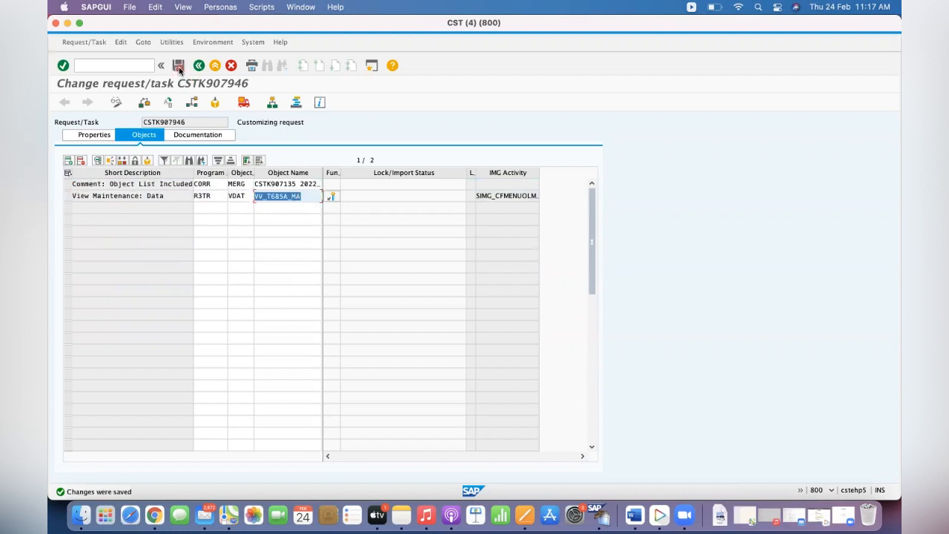
click(199, 65)
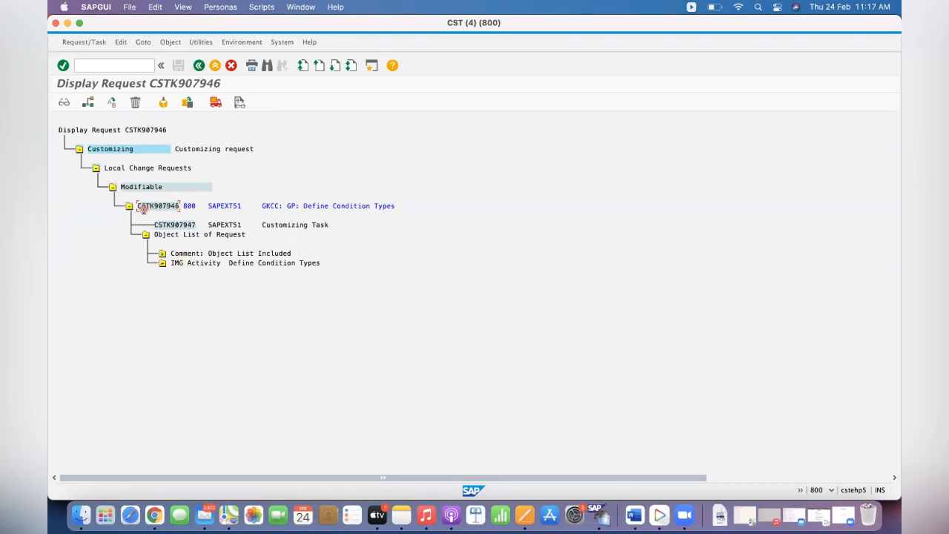
mouse_move(258, 277)
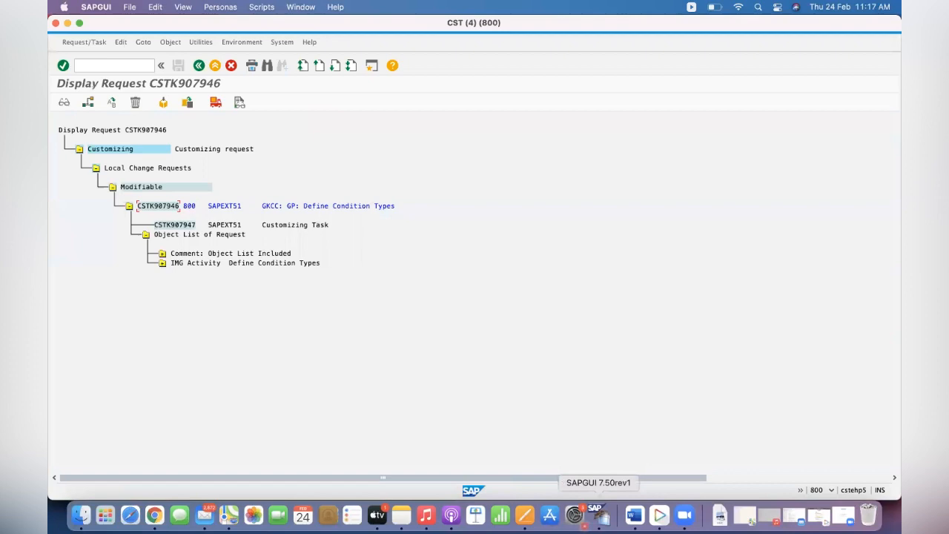
- Hide this session to show request CSTK907134 and collapse task CSTK907135's activity nodes
right_click(597, 513)
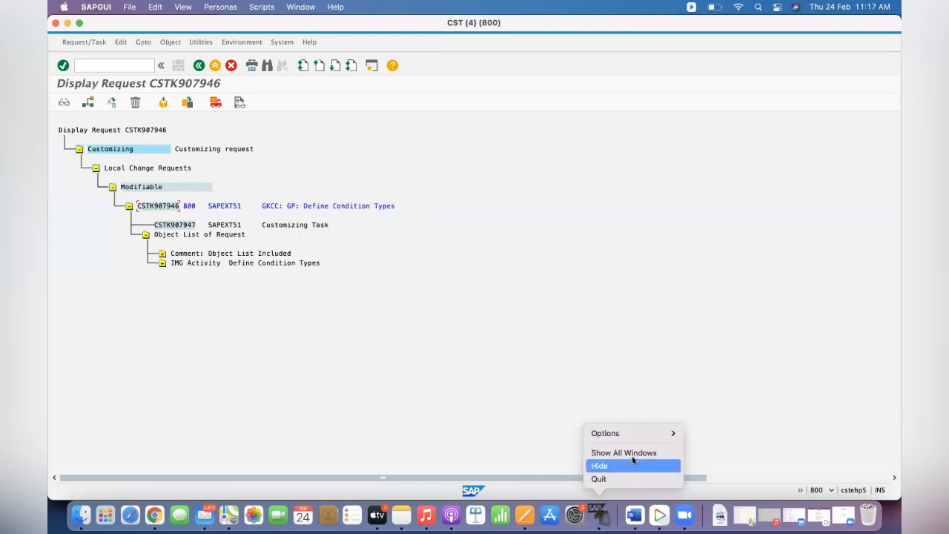
click(623, 453)
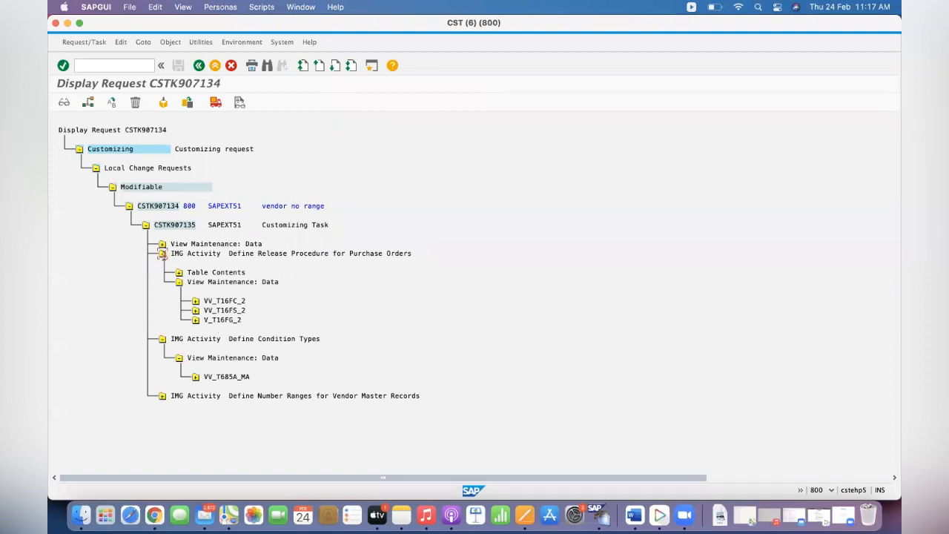
click(164, 252)
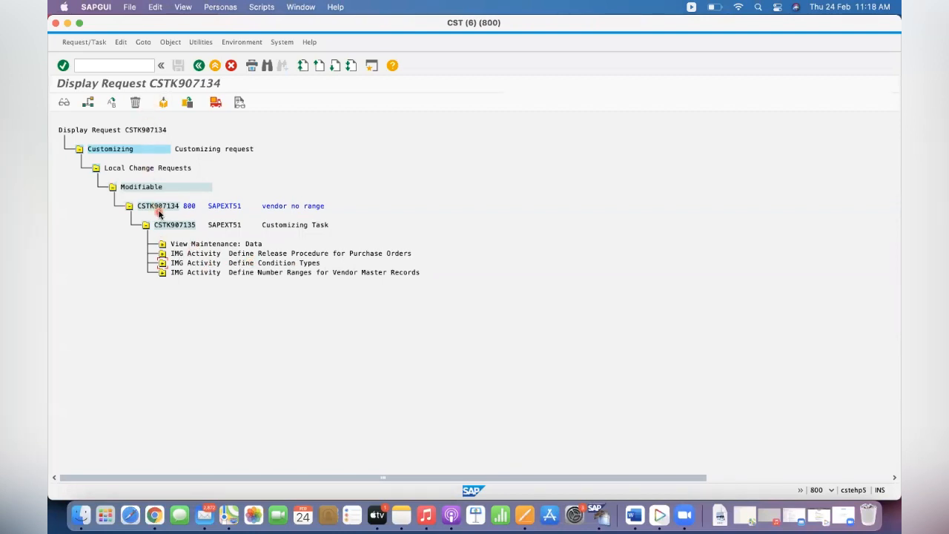
- Delete object VV_T685A_MA from task CSTK907135 of request CSTK907134 and confirm
double_click(157, 205)
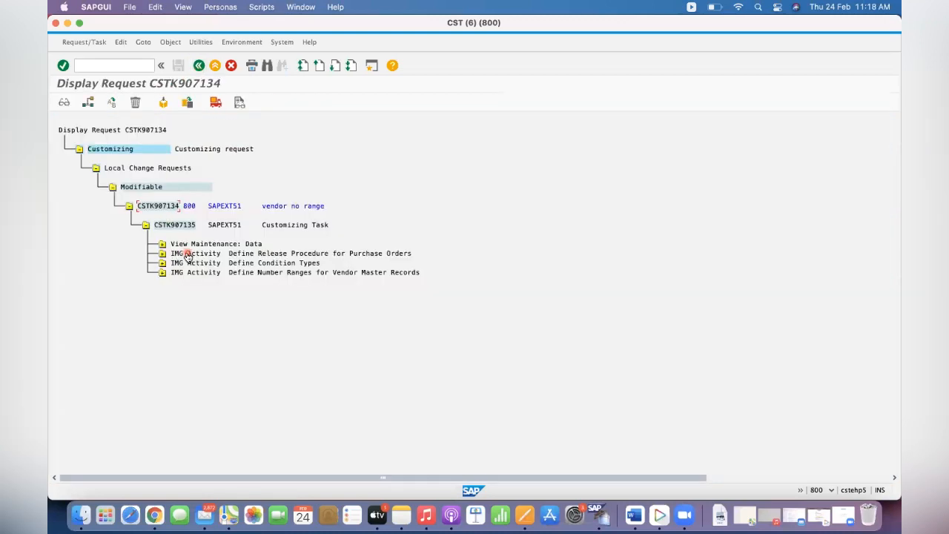
double_click(175, 226)
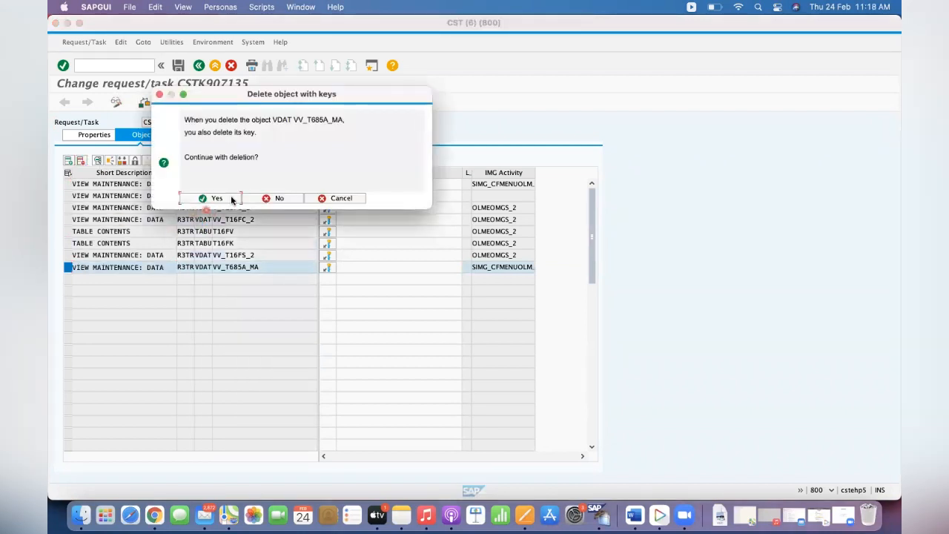
click(211, 199)
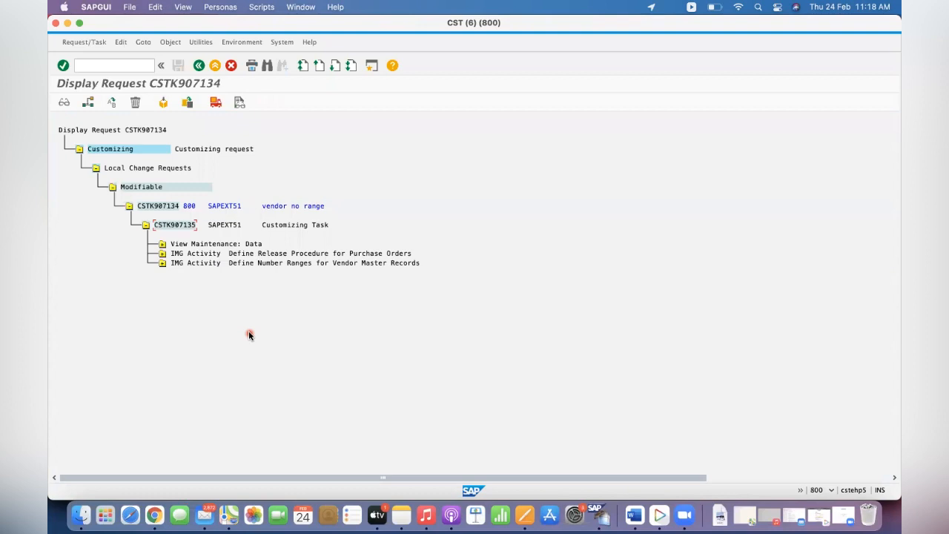
mouse_move(259, 258)
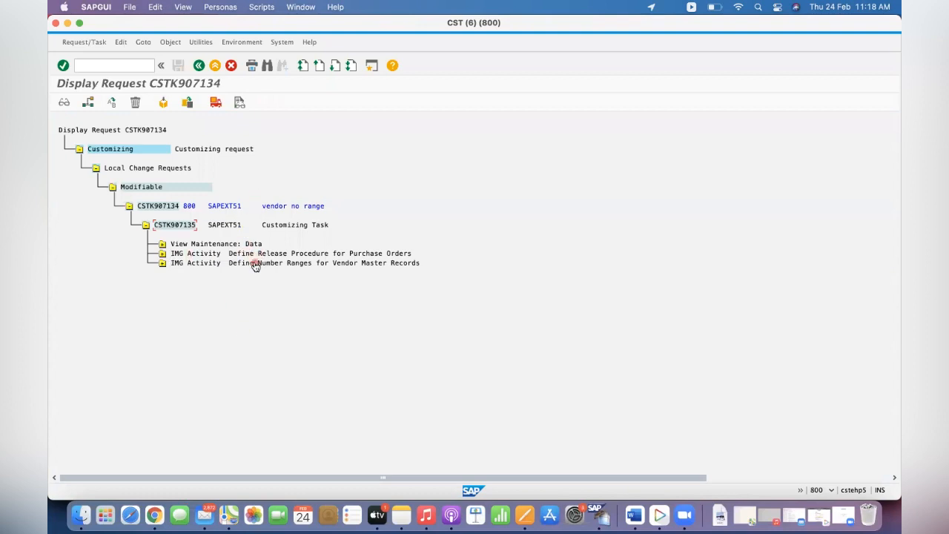
- Release task CSTK907947 and then request CSTK907946 directly in session CST(4)
right_click(596, 513)
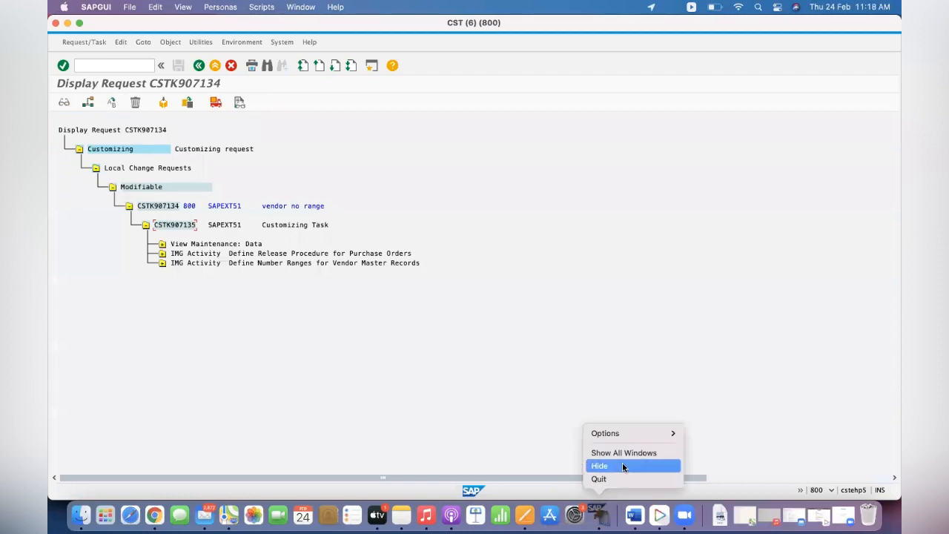
click(623, 453)
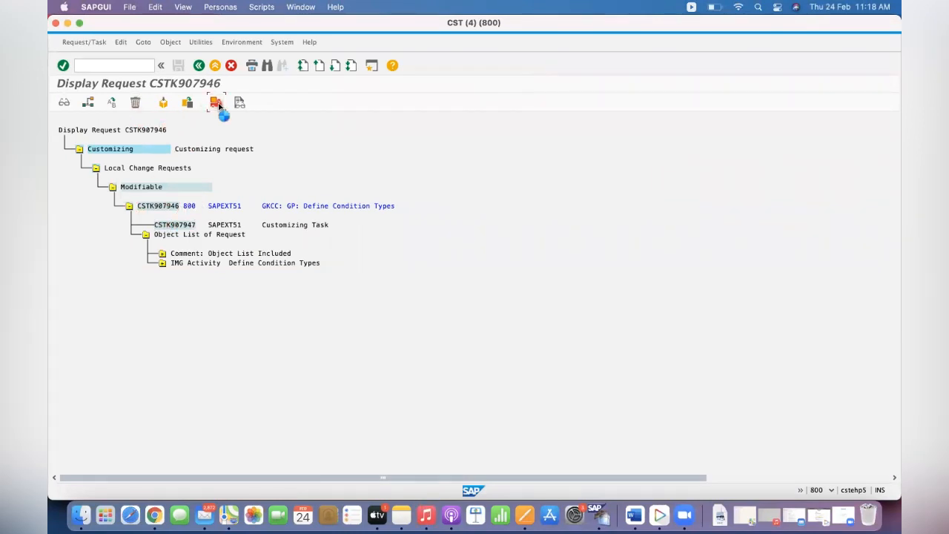
click(215, 102)
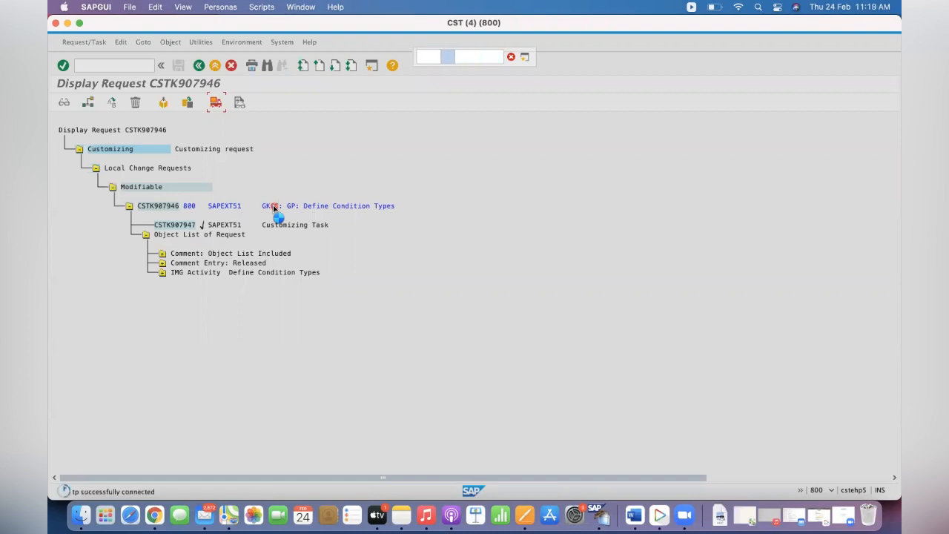
click(215, 101)
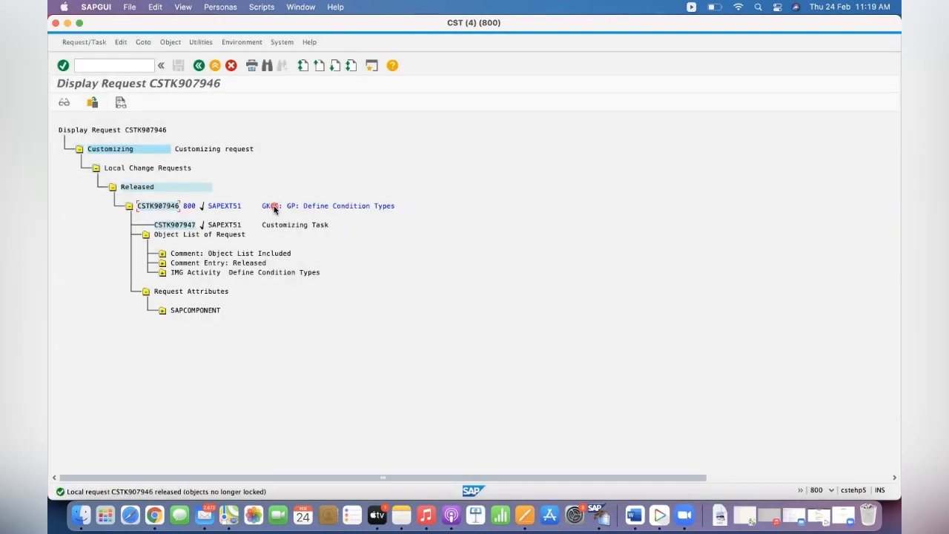